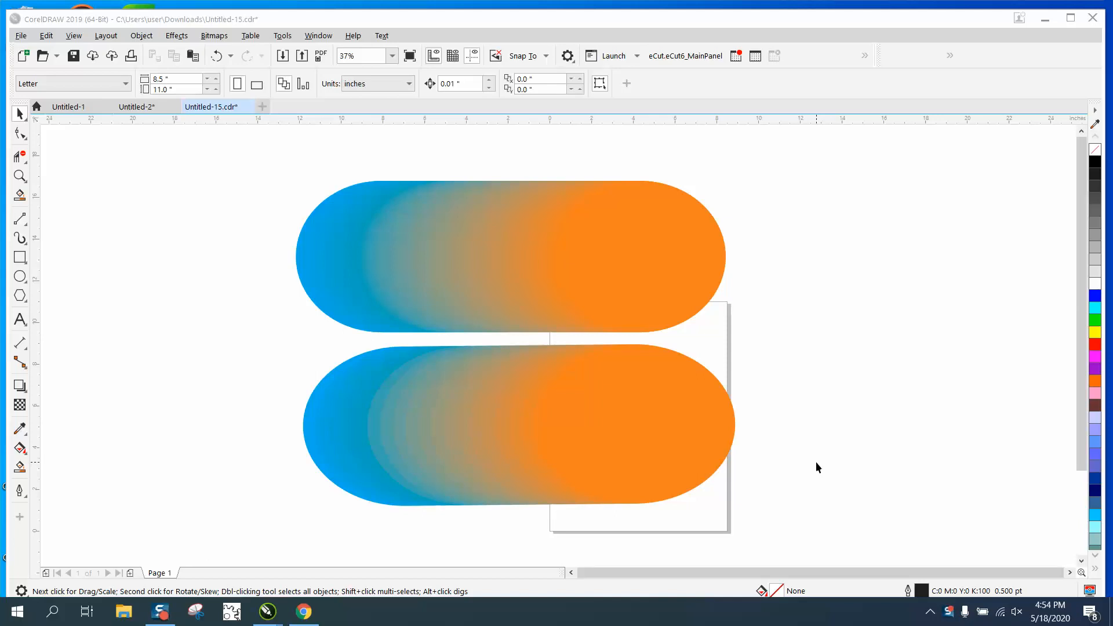
pyautogui.moveTo(493, 430)
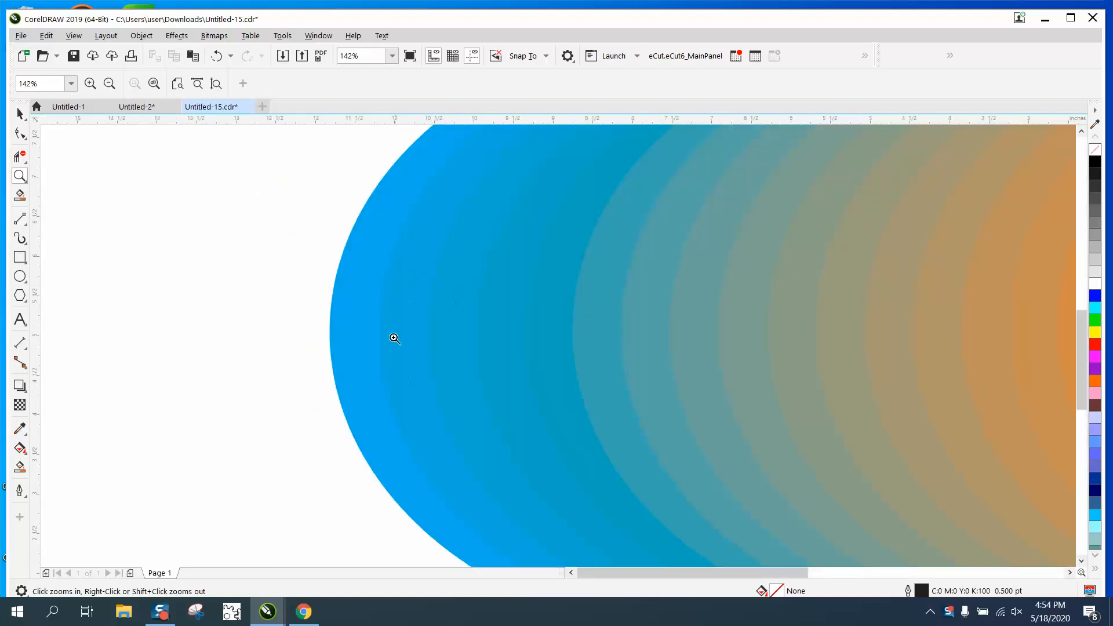
pyautogui.moveTo(505, 362)
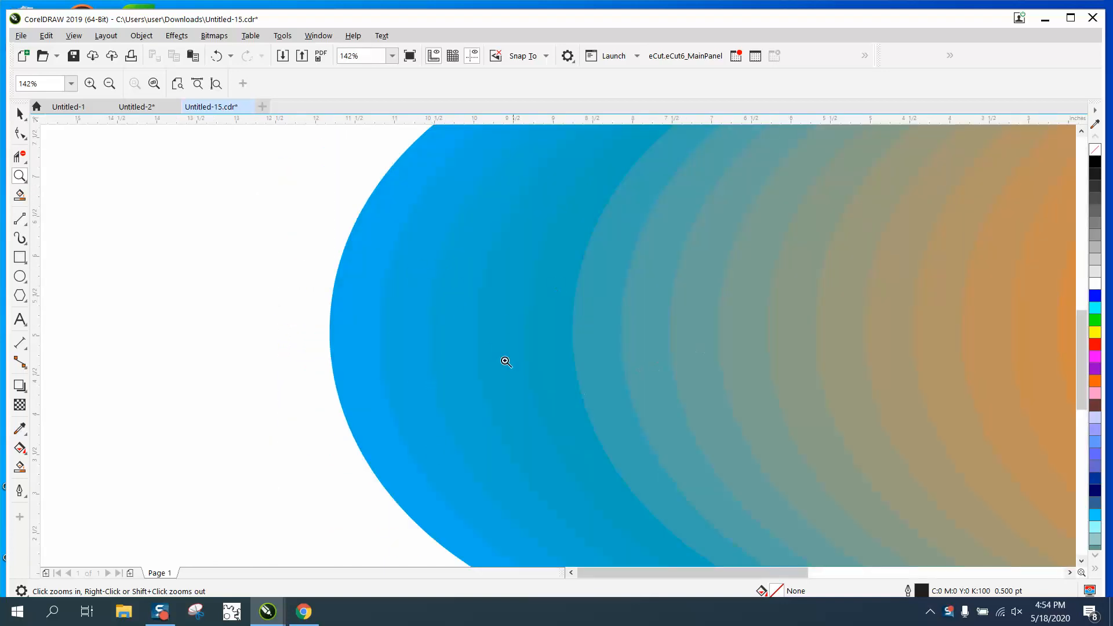
pyautogui.moveTo(509, 297)
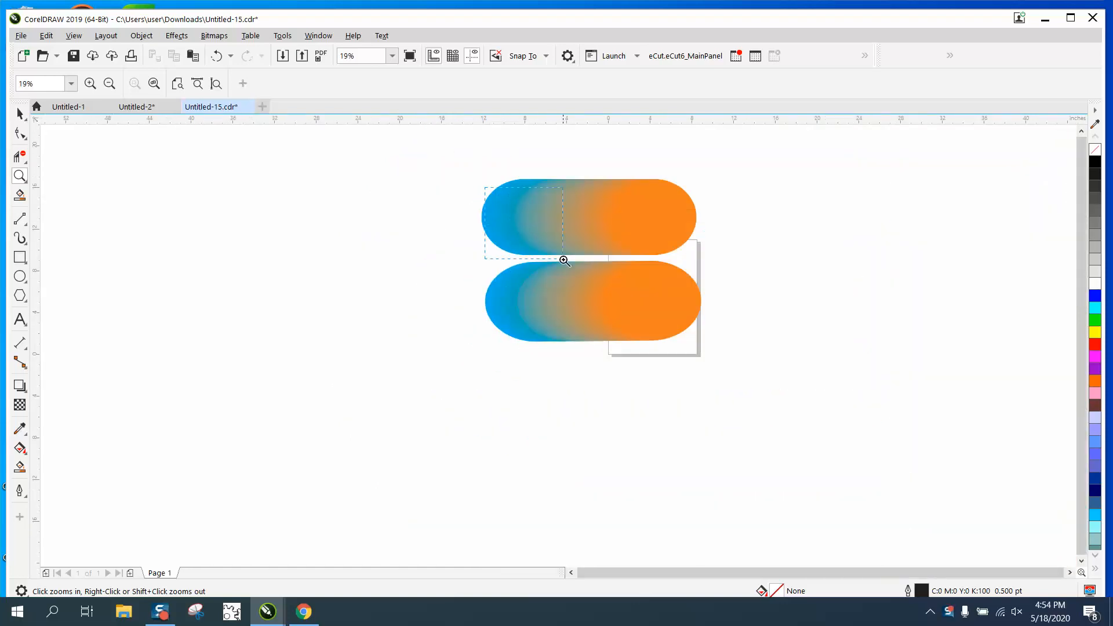
# Step: Inspect the banded 17-step capsule and revert the top blend to two unfilled ellipses
pyautogui.click(563, 259)
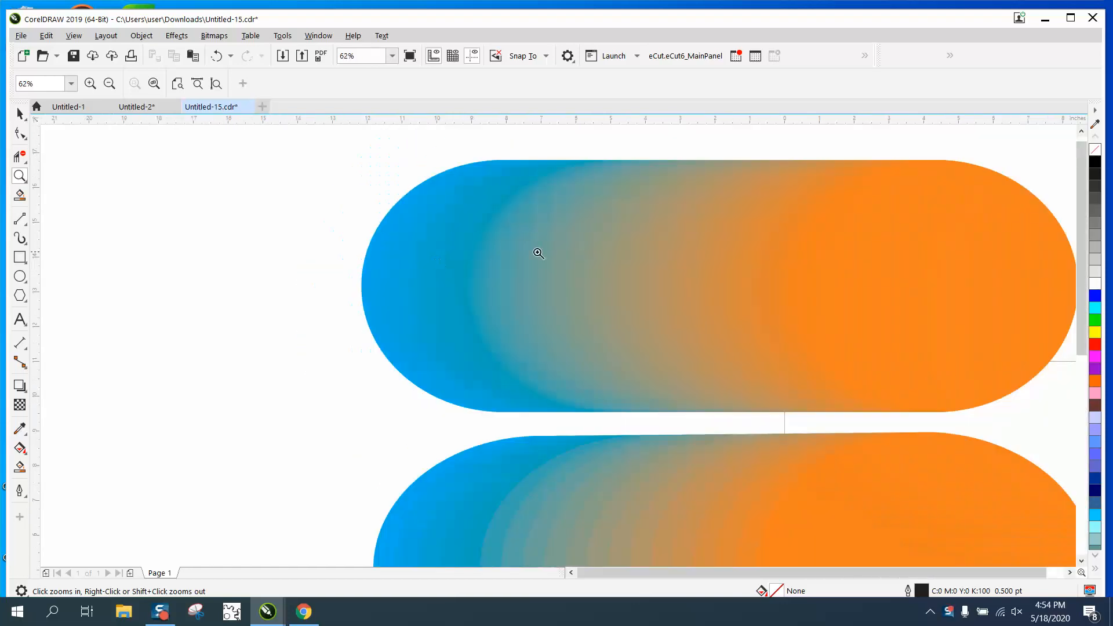
pyautogui.click(20, 114)
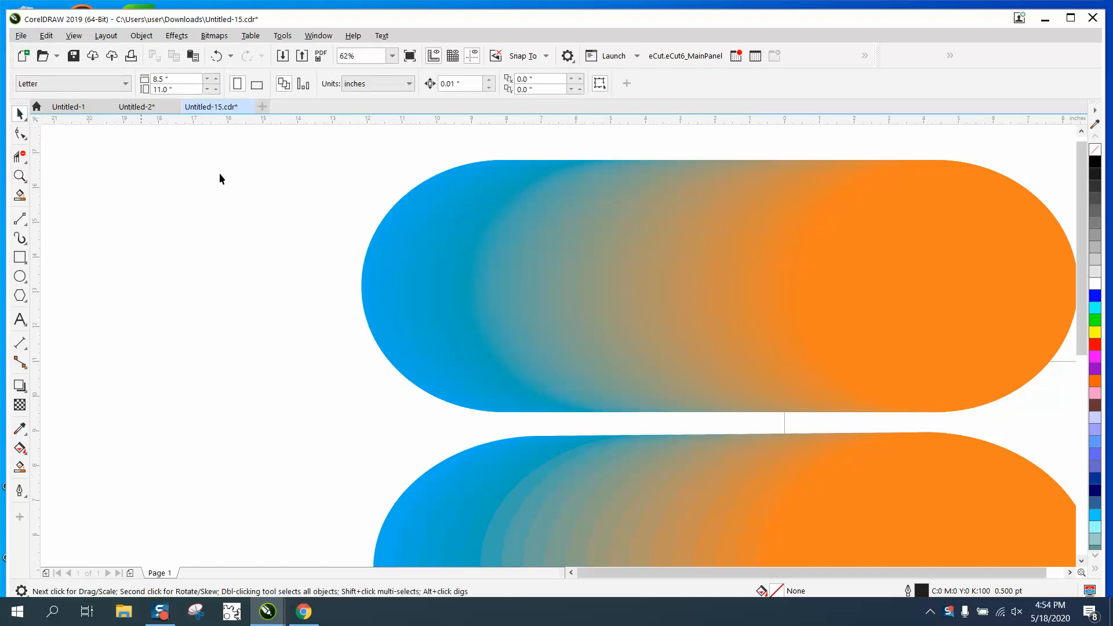
pyautogui.click(718, 285)
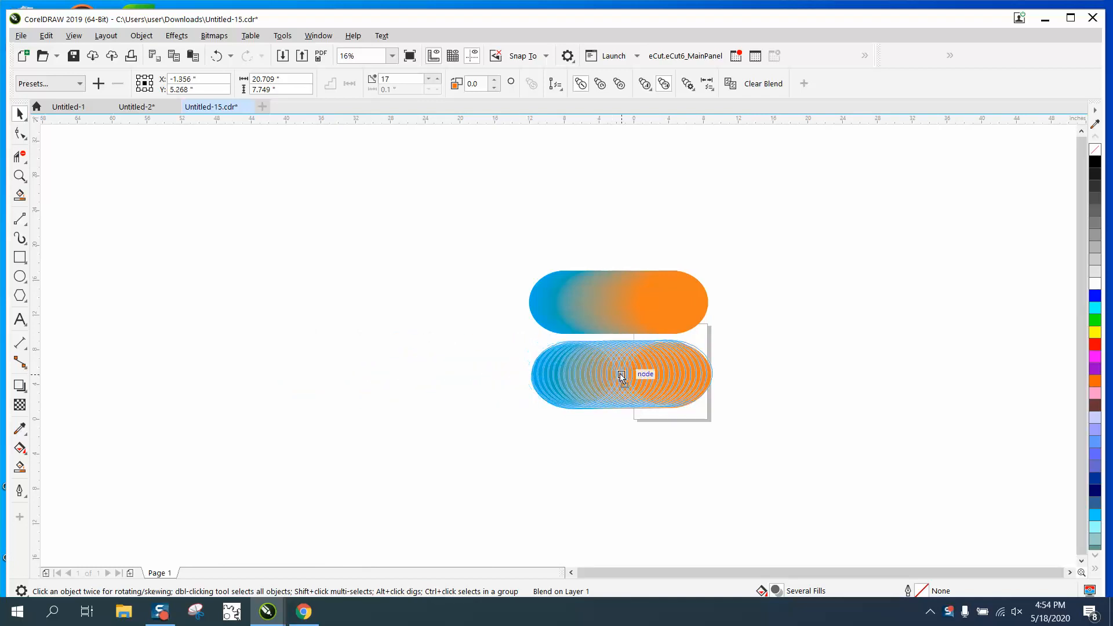
pyautogui.click(780, 345)
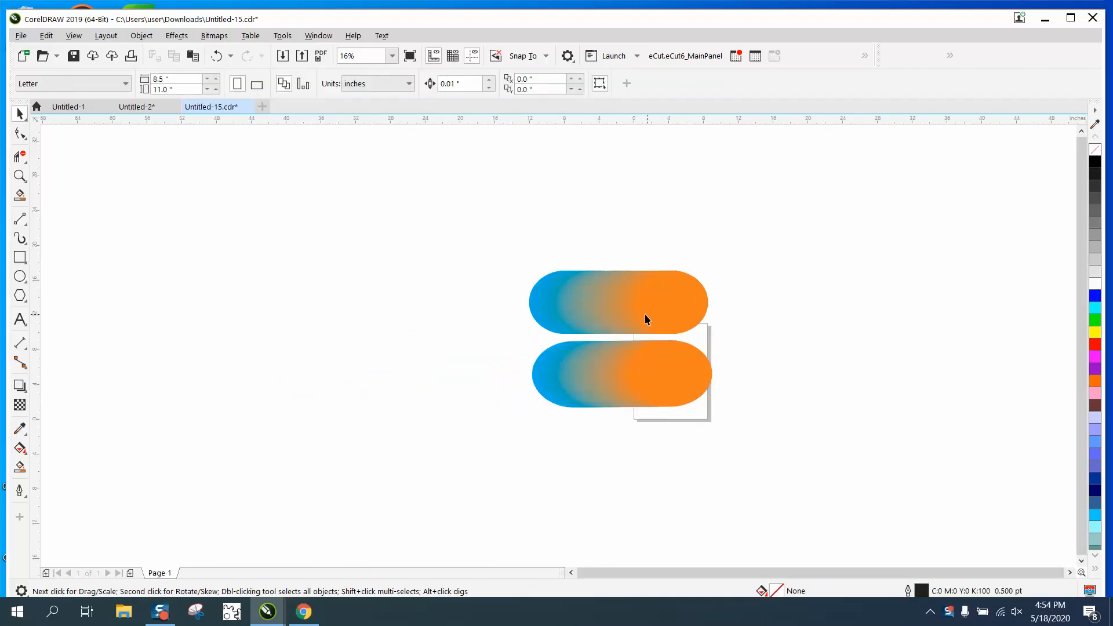
pyautogui.click(21, 176)
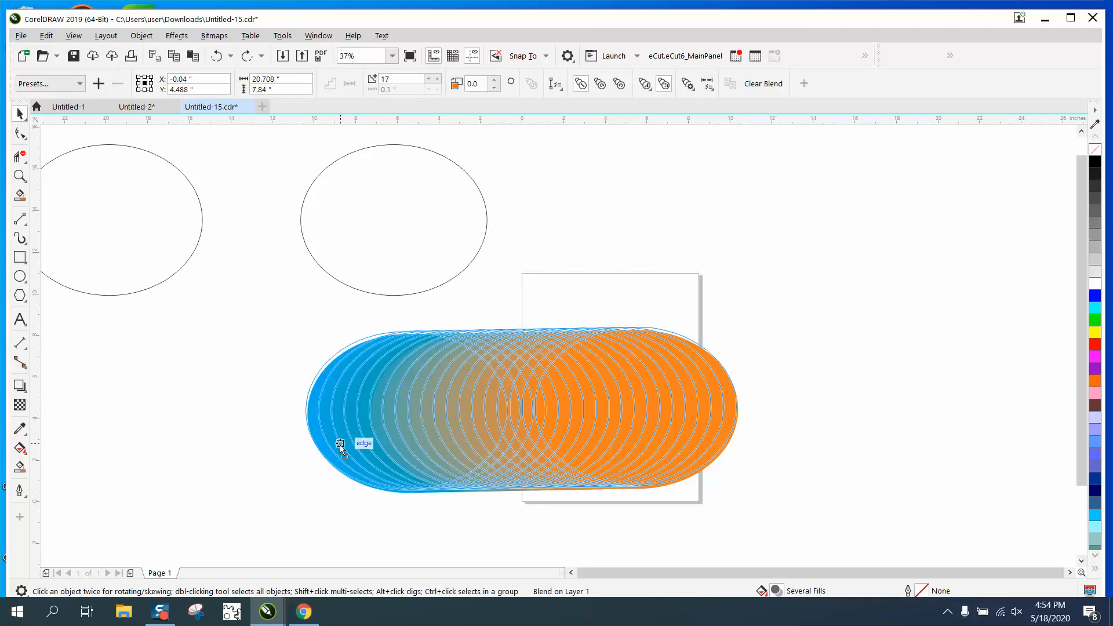
# Step: Fill the left ellipse above the capsule with solid blue from the palette
pyautogui.click(341, 447)
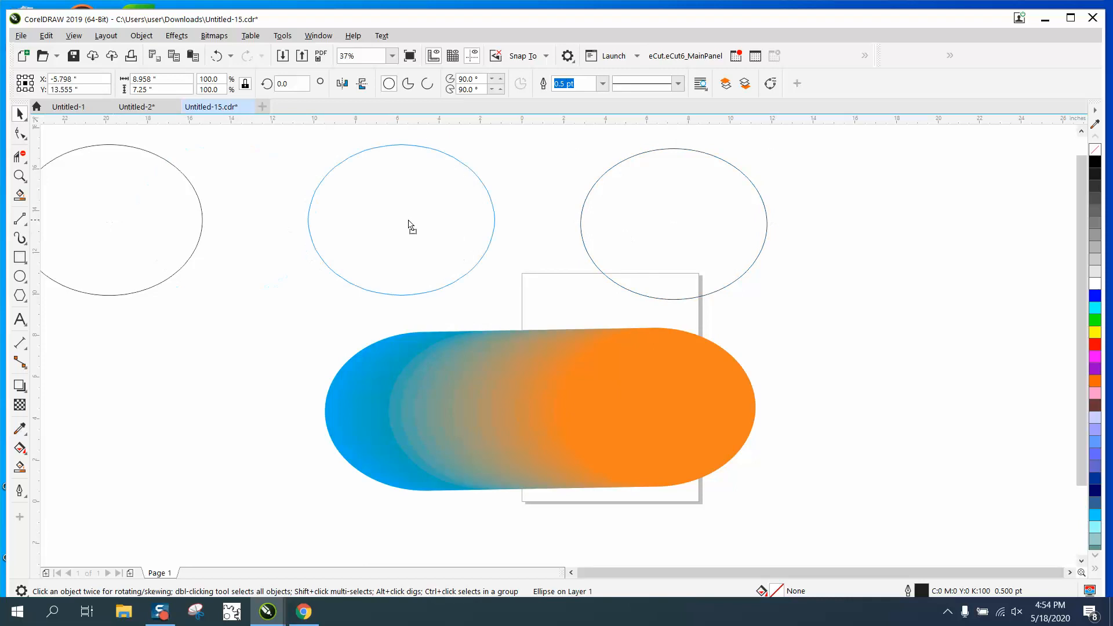
pyautogui.click(401, 222)
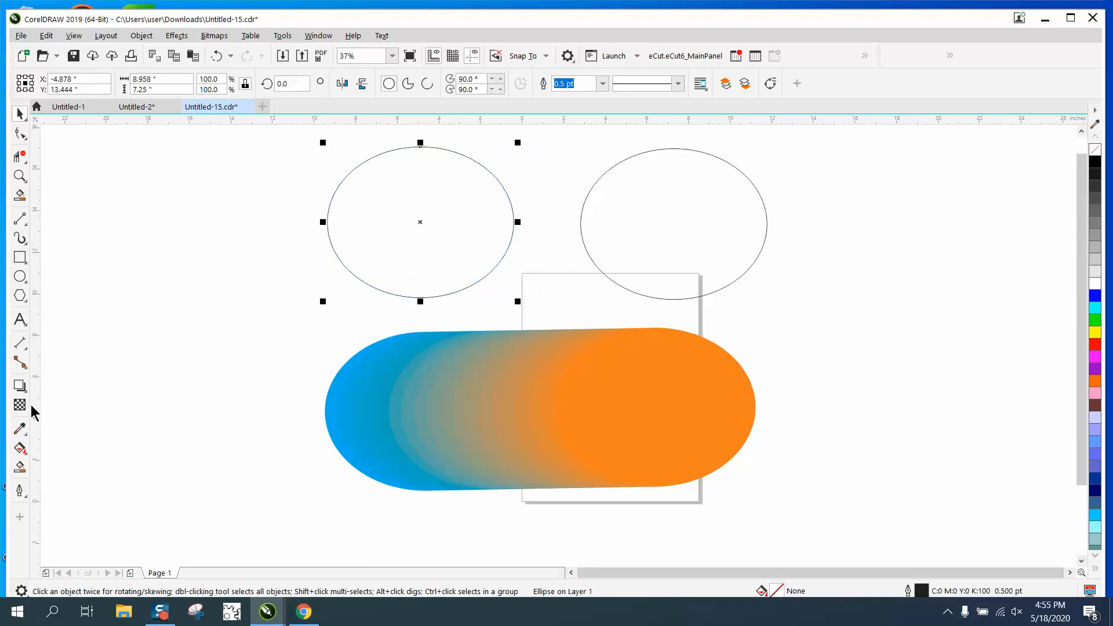
pyautogui.click(20, 428)
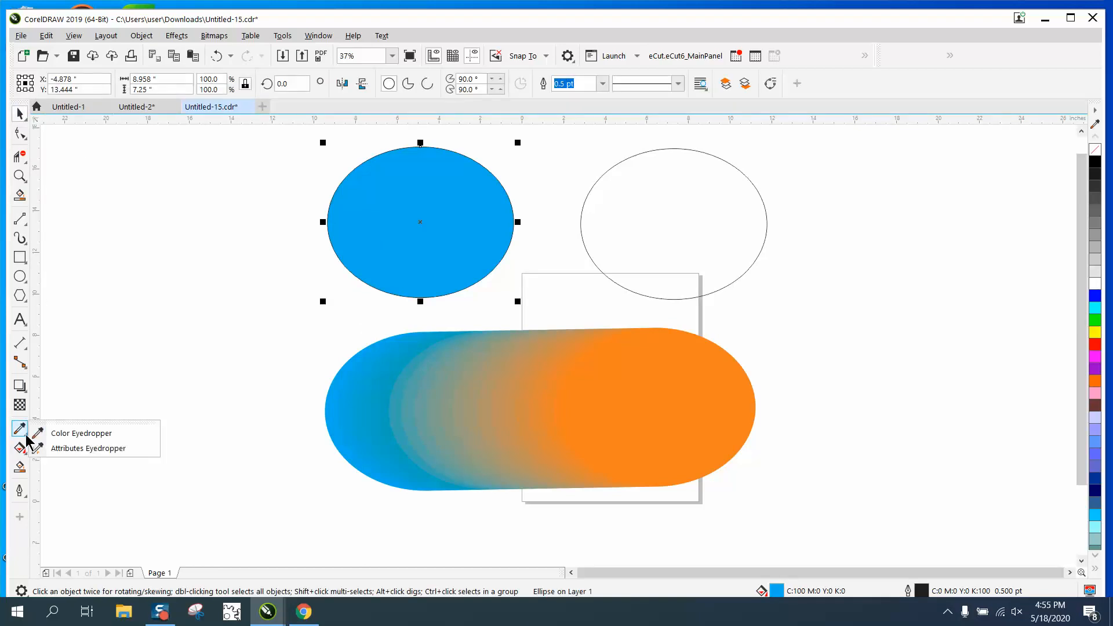
# Step: Sample the capsule's orange with the Color Eyedropper for the right ellipse
pyautogui.click(81, 433)
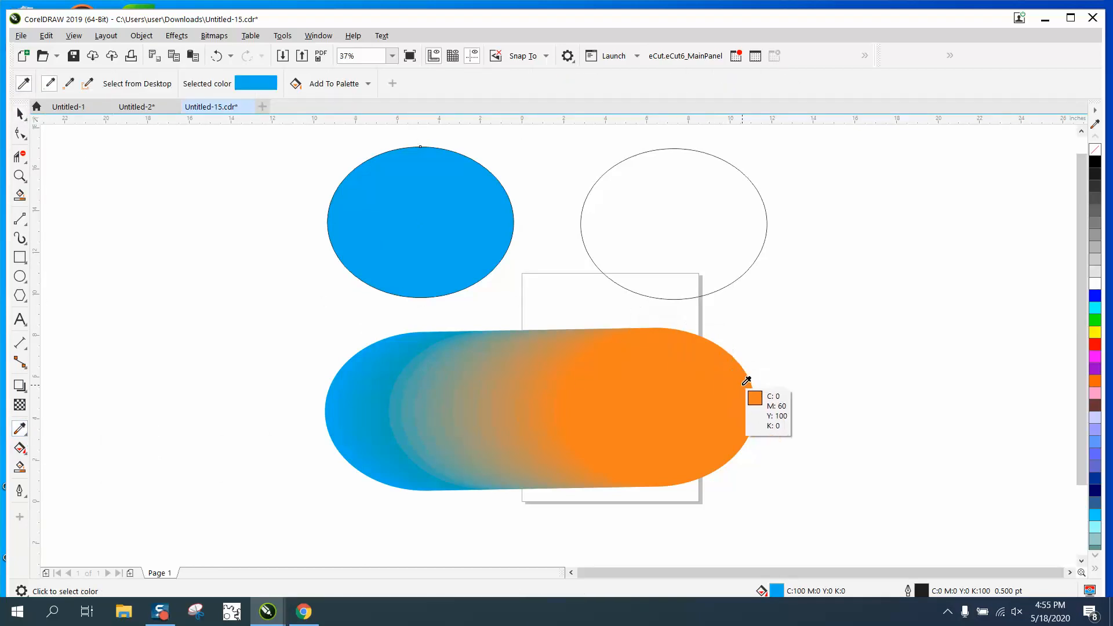
pyautogui.click(672, 222)
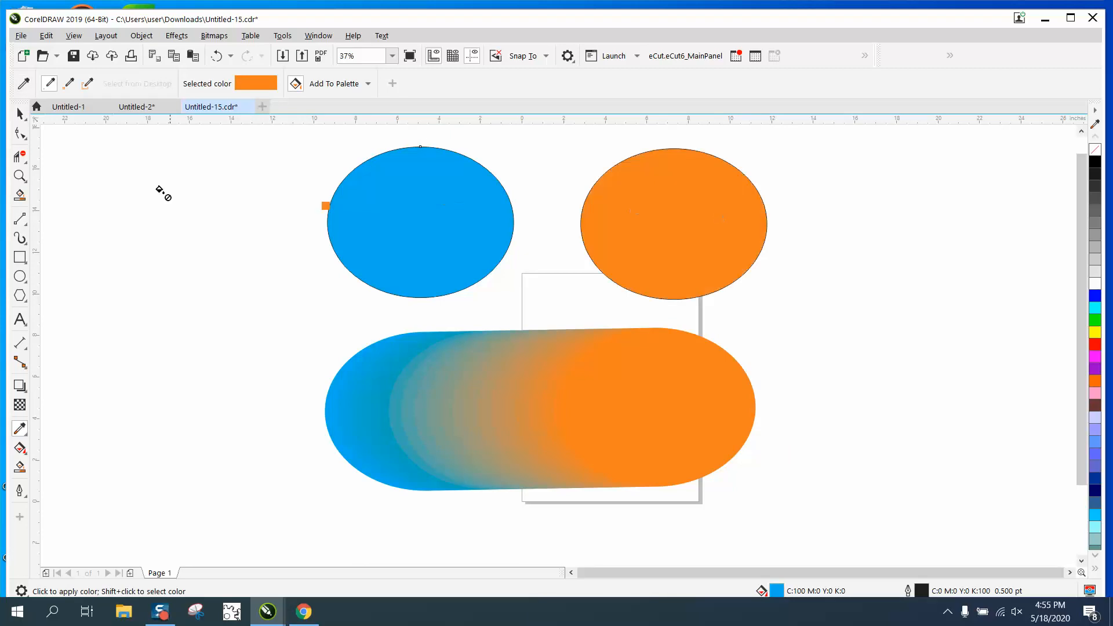
pyautogui.moveTo(20, 114)
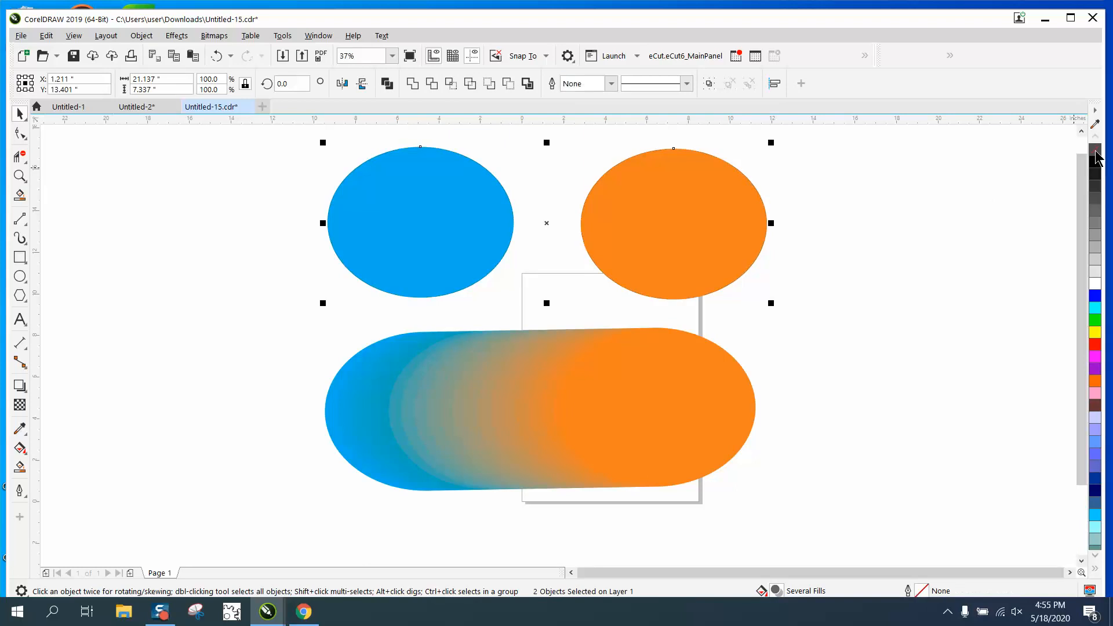
pyautogui.moveTo(167, 45)
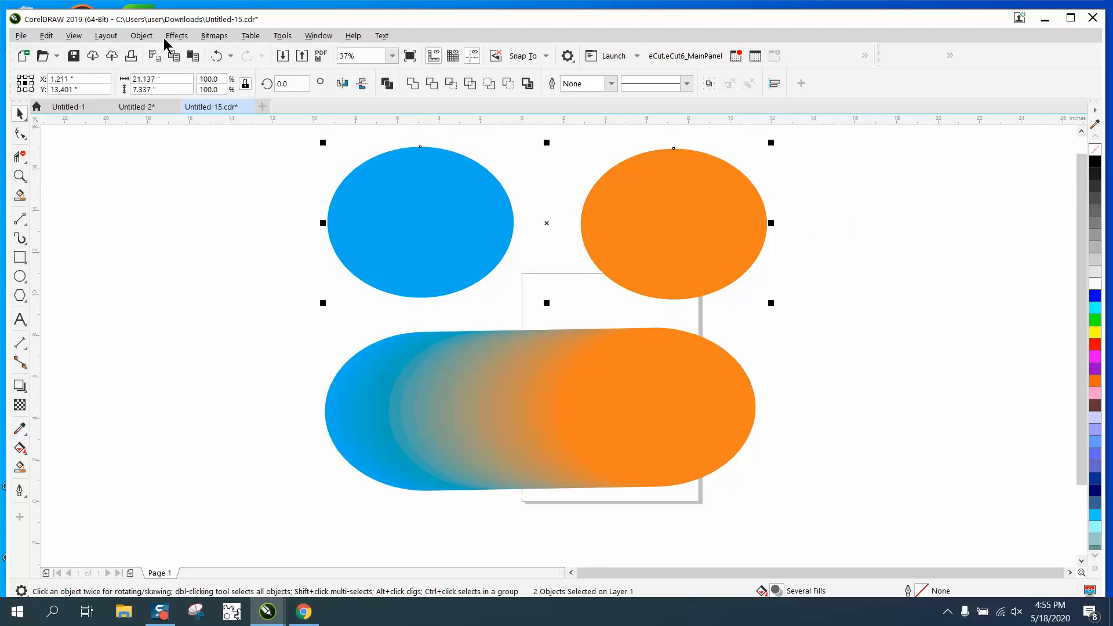
# Step: Apply a 200-step Effects > Blend between the blue and orange ellipses
pyautogui.click(177, 35)
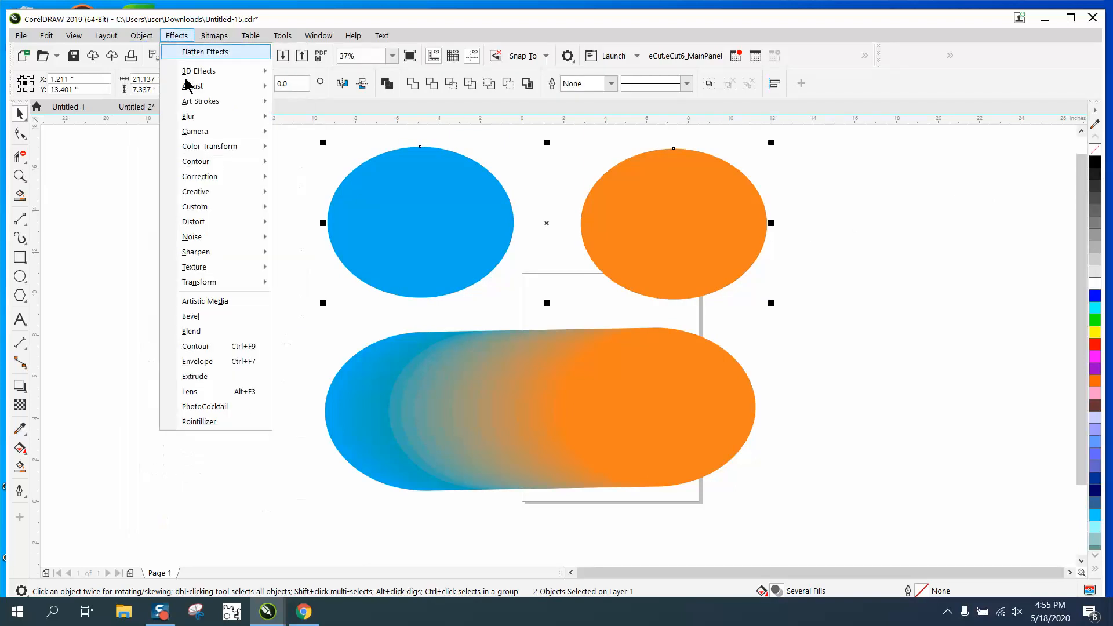
pyautogui.click(191, 331)
pyautogui.write('200')
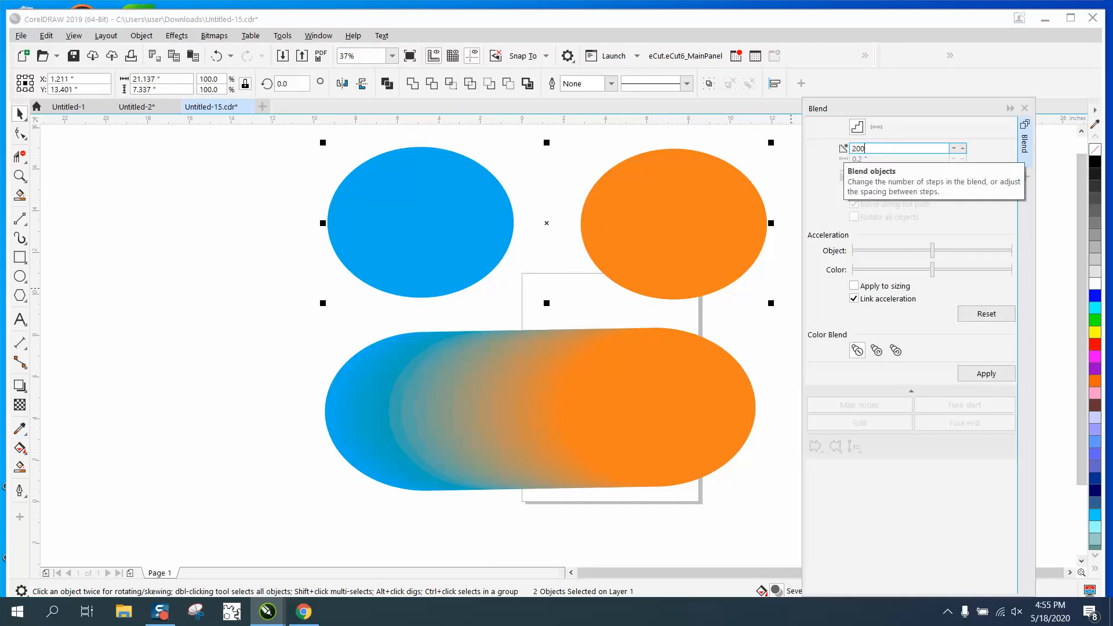
pyautogui.click(985, 373)
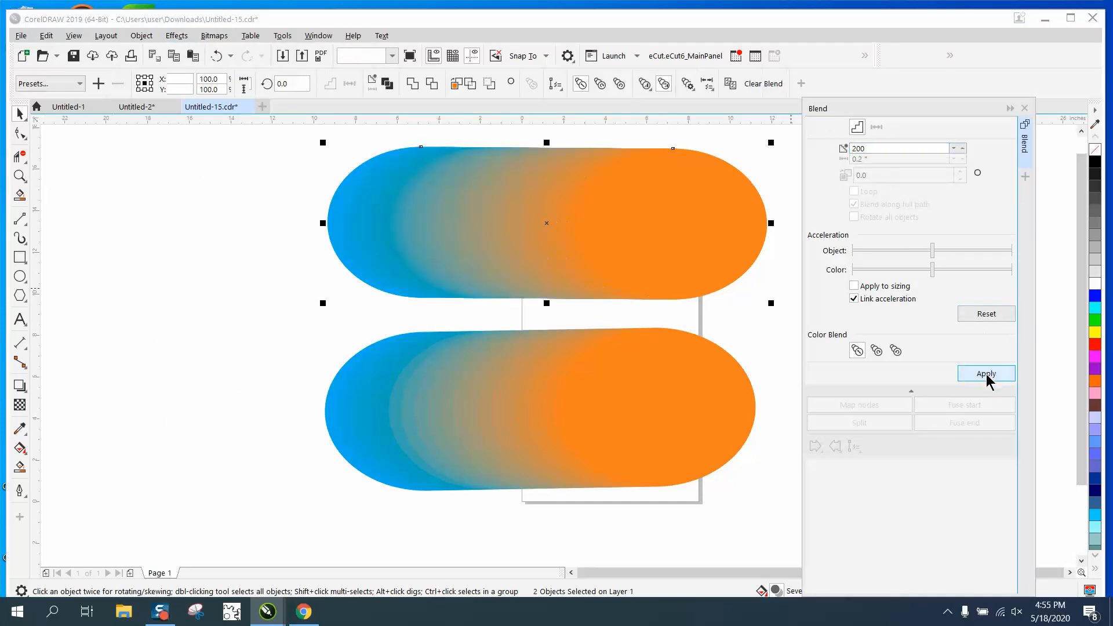
pyautogui.click(985, 374)
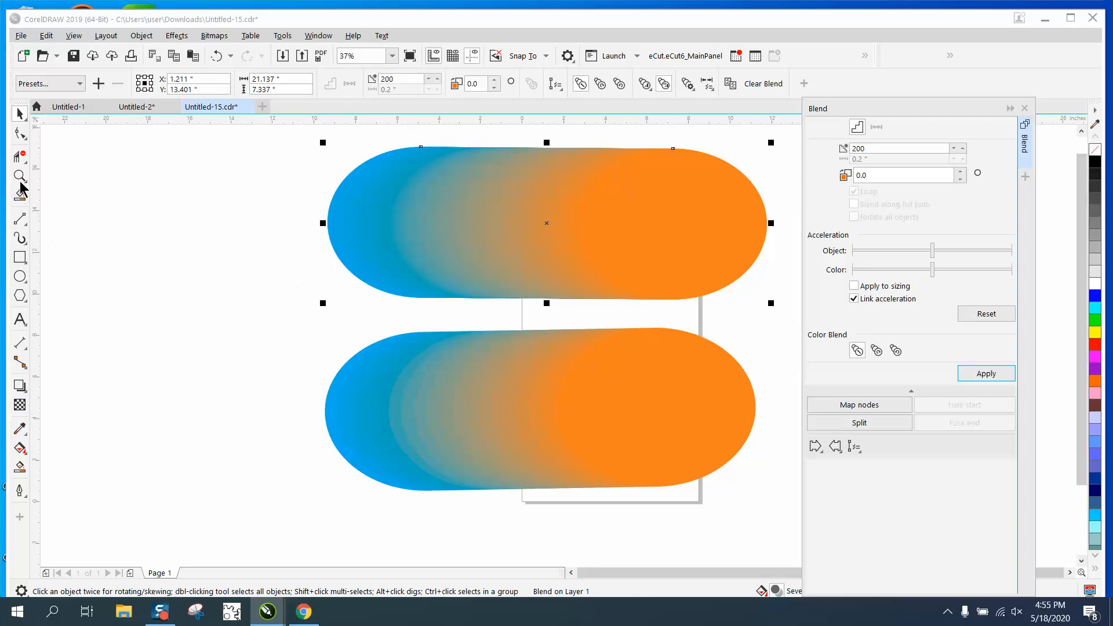
pyautogui.click(20, 175)
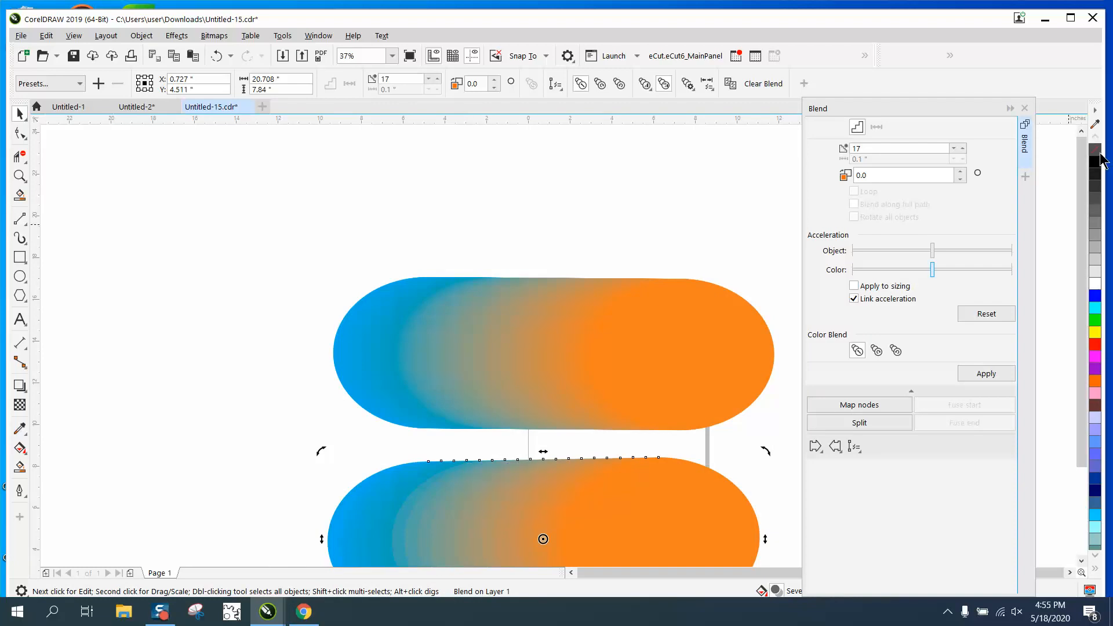
pyautogui.moveTo(249, 451)
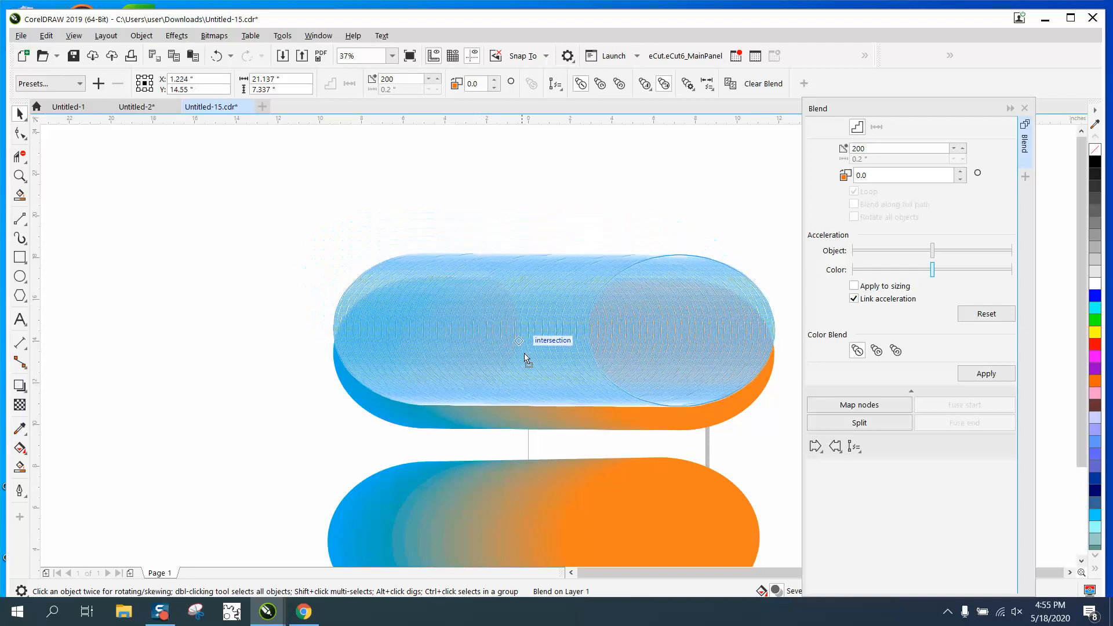
pyautogui.scroll(-3)
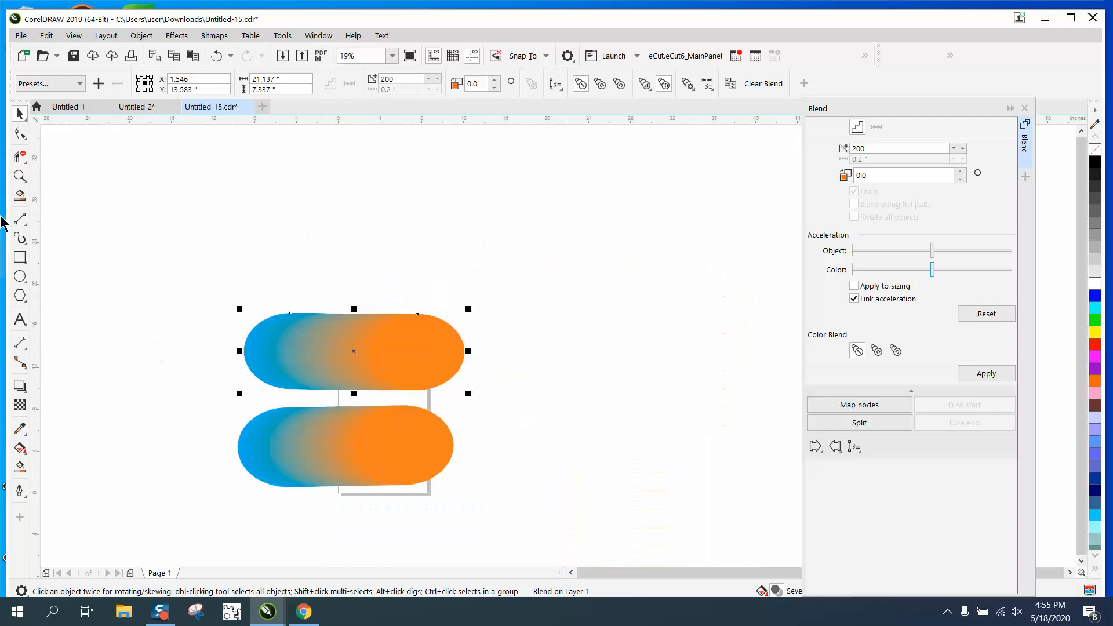
pyautogui.click(21, 176)
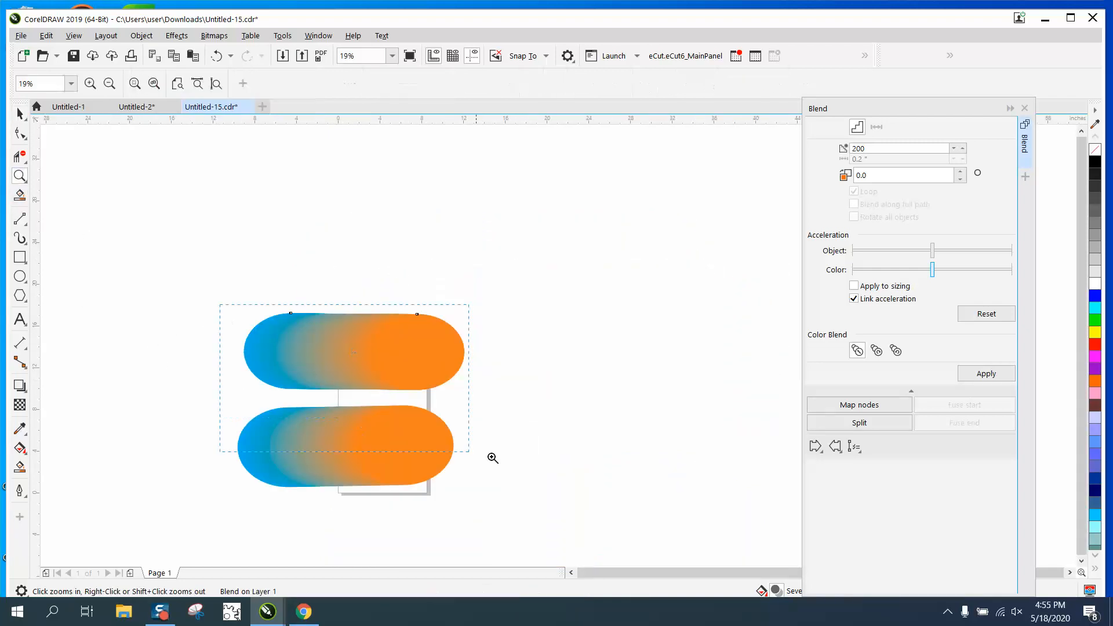